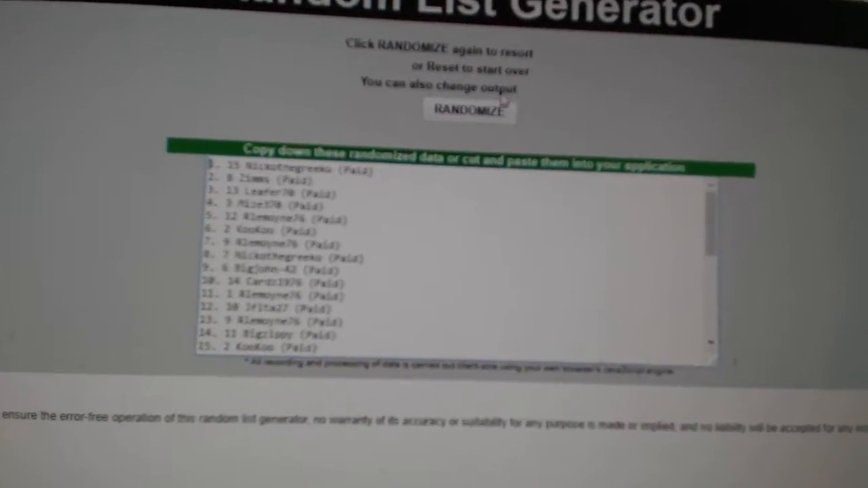
# Step: Randomize the fifteen hockey team cities to get a freshly shuffled list
pyautogui.click(472, 109)
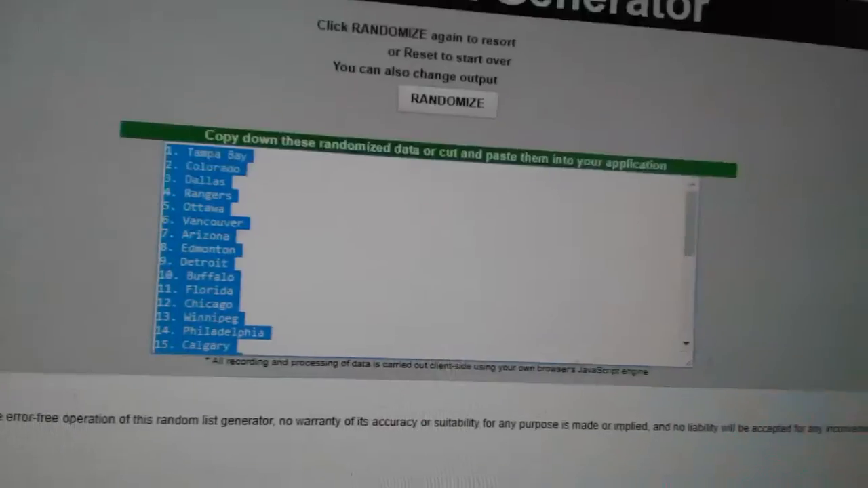
# Step: Copy the entire shuffled team-name list from the output box
pyautogui.click(439, 129)
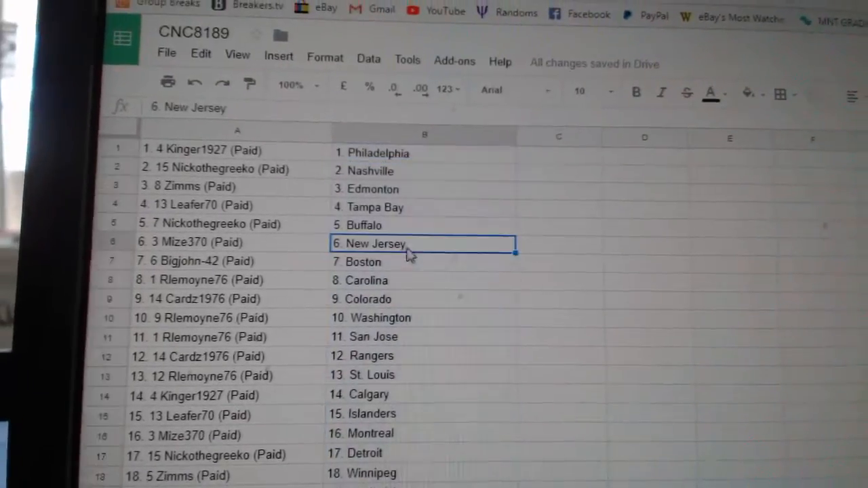
# Step: Scroll the sheet to see participants paired with team cities down to Dallas at row 23
pyautogui.scroll(-3)
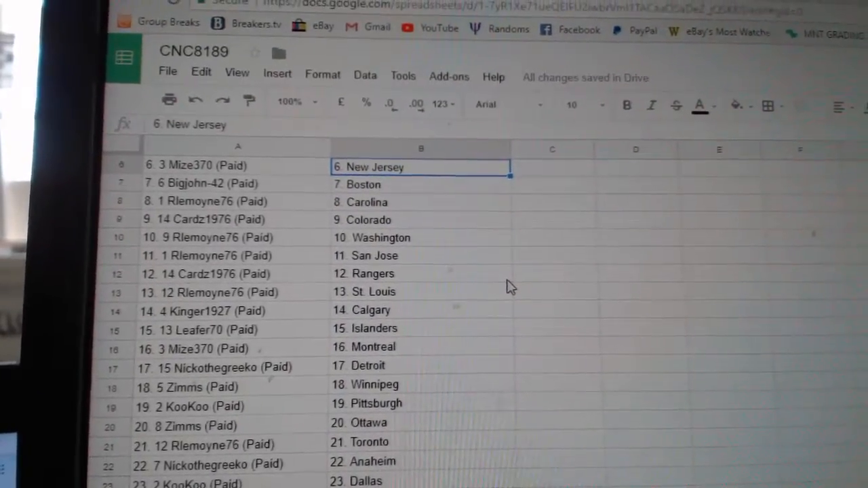